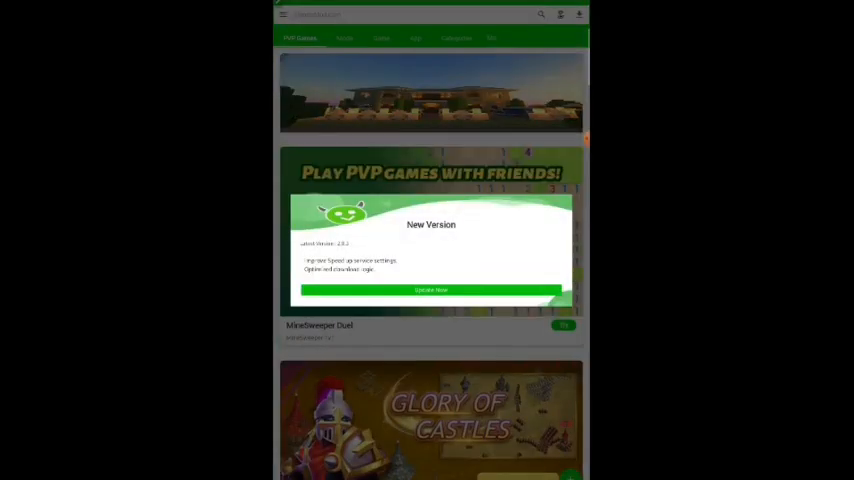
- Dismiss the New Version popup and search HappyMod for 'Kinemaster pro'
click(432, 290)
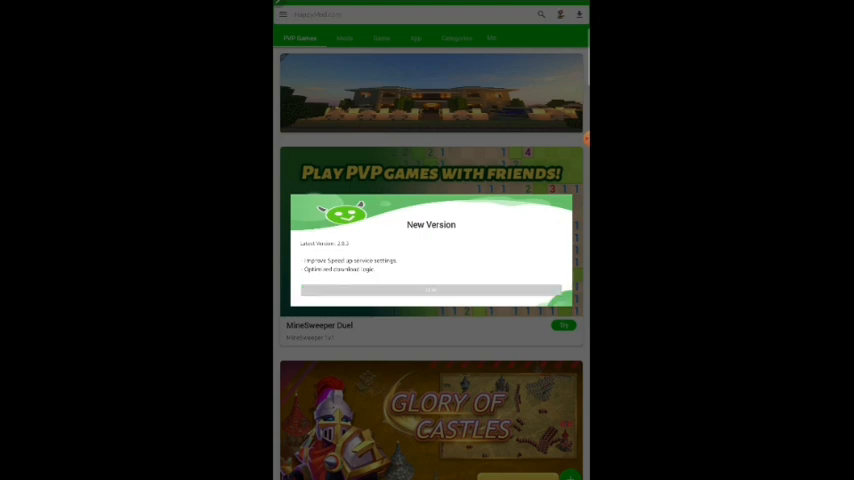
click(430, 290)
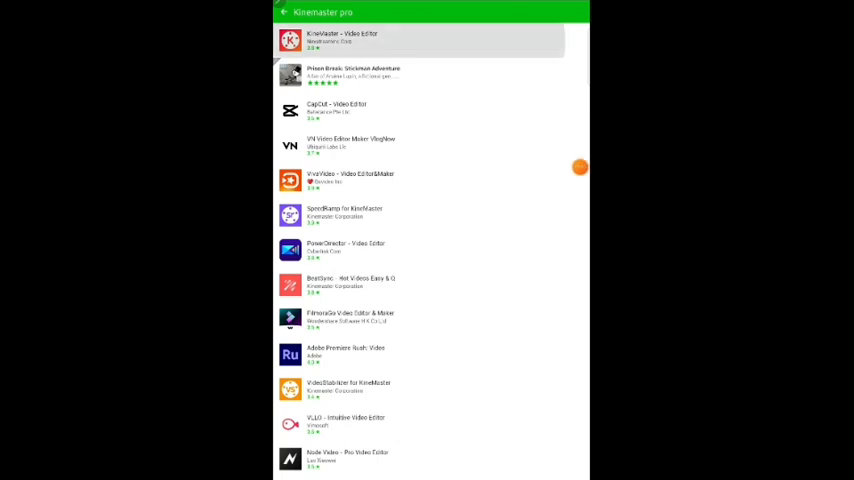
- Choose the KineMaster – Video Editor listing and download its mod until the install prompt appears
click(340, 40)
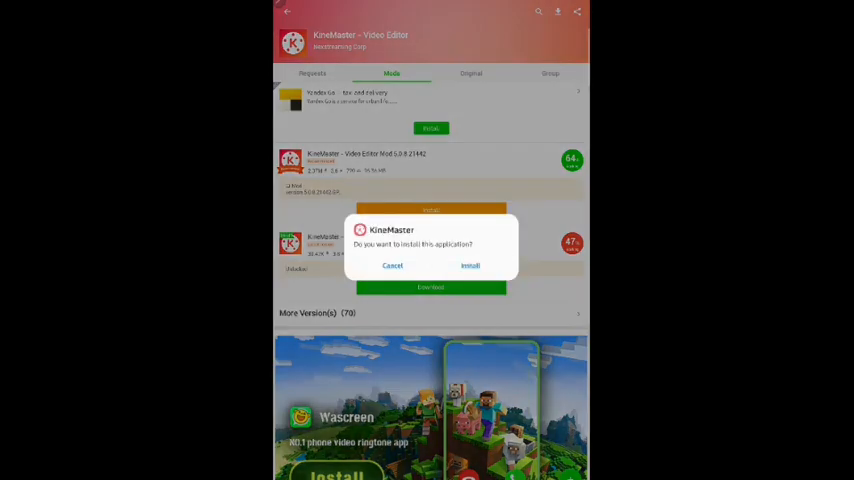
- Confirm the KineMaster install, wait for 'App installed', then launch it
click(470, 264)
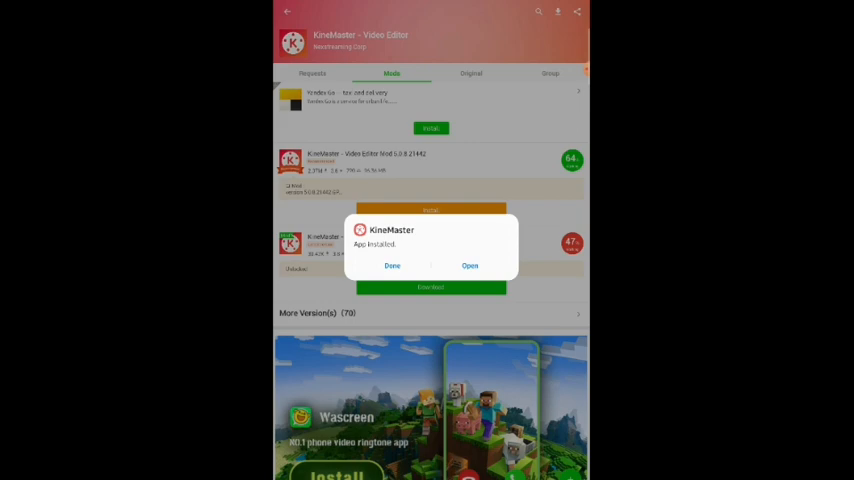
click(392, 264)
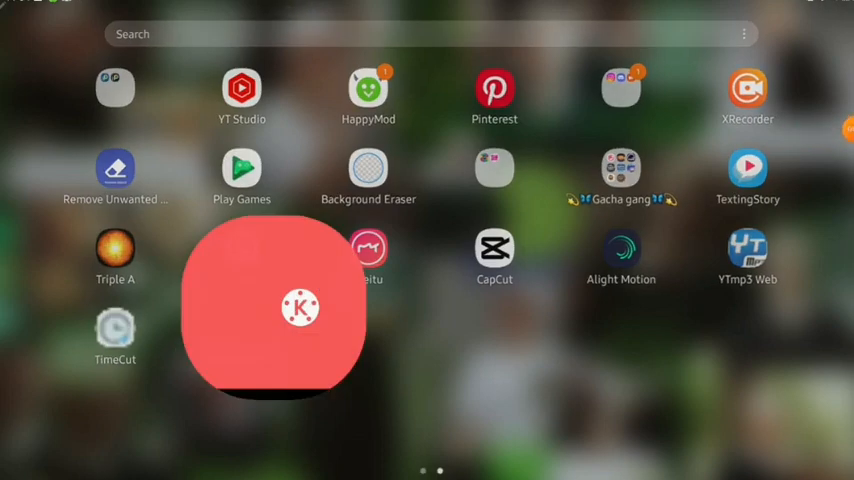
- Agree to the mod Information notice and allow access to photos, media and files
click(300, 308)
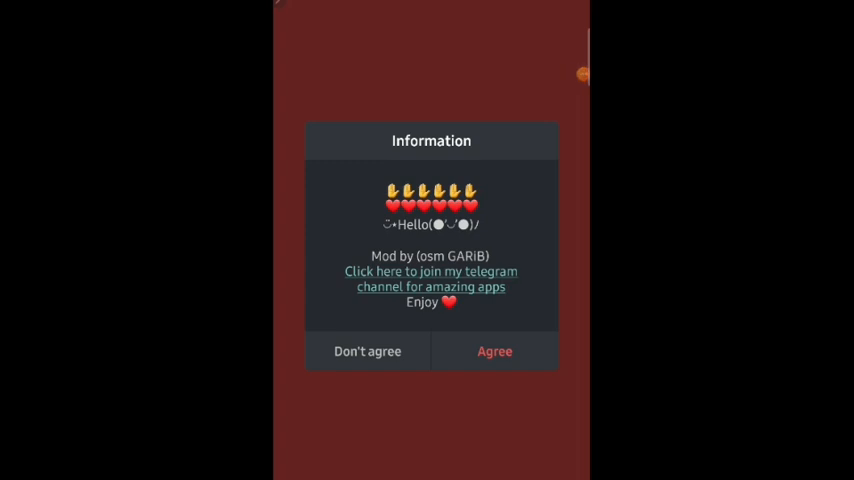
click(494, 352)
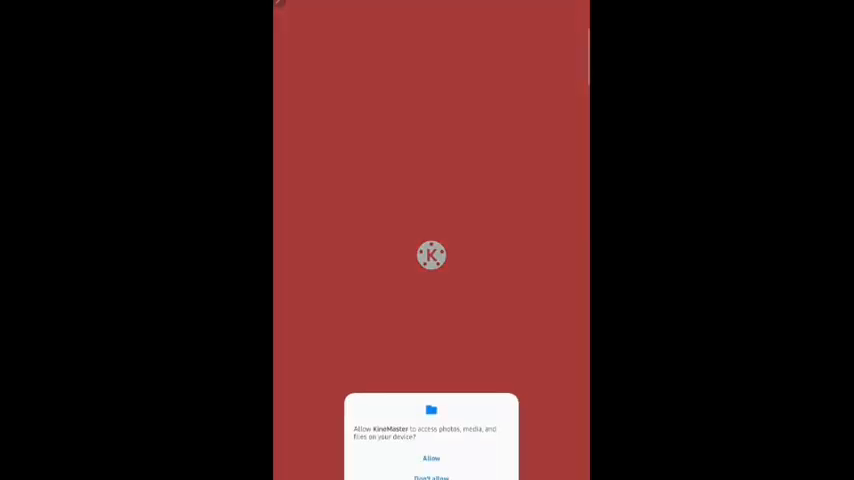
click(432, 458)
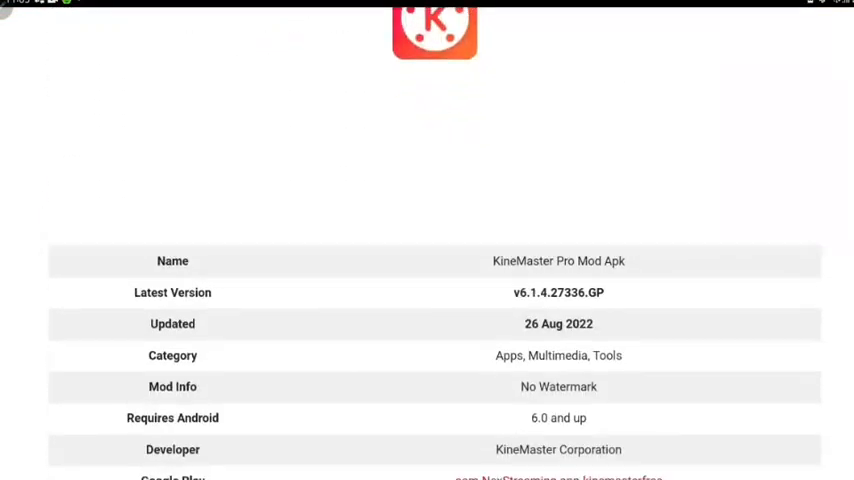
- Scroll the KineMaster Pro Mod Apk 5.1.4 page down to the 8-second download countdown
scroll(down, 3)
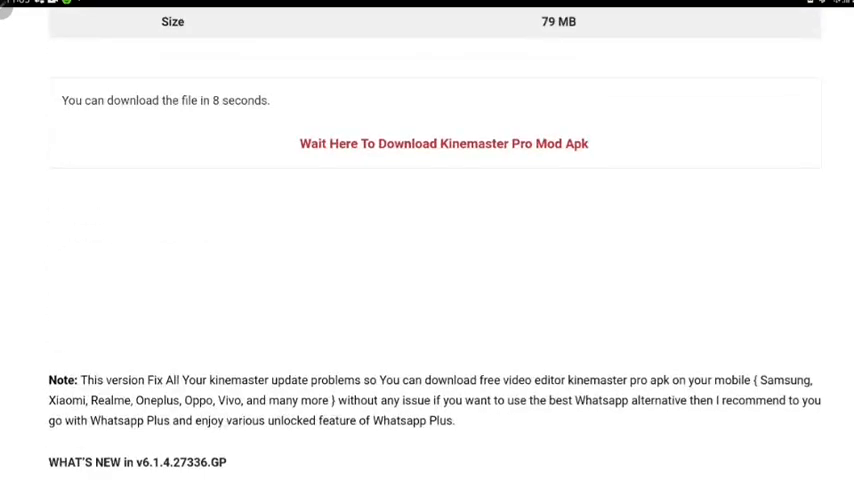
scroll(down, 3)
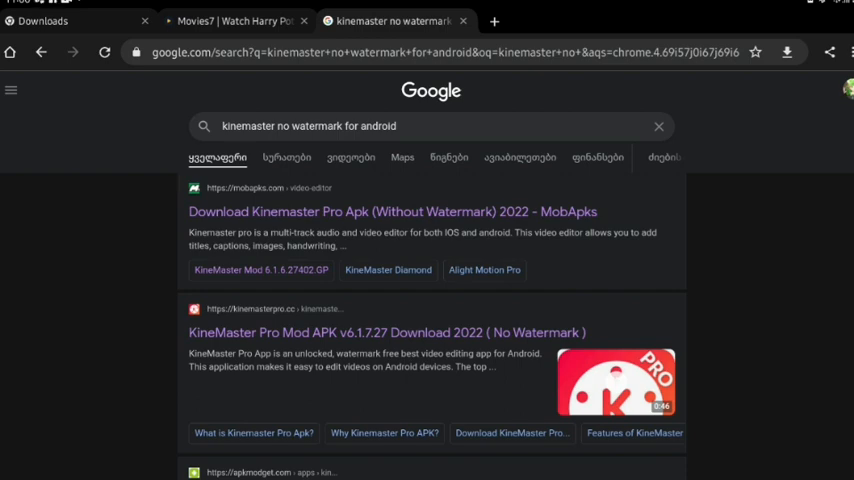
- Browse the 'kinemaster no watermark for android' results toward the kinemasterproapk.xyz article
scroll(down, 3)
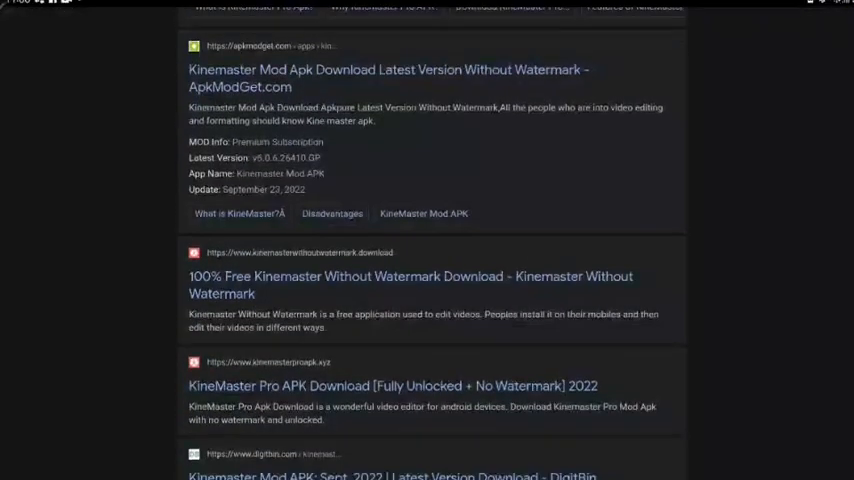
scroll(up, 3)
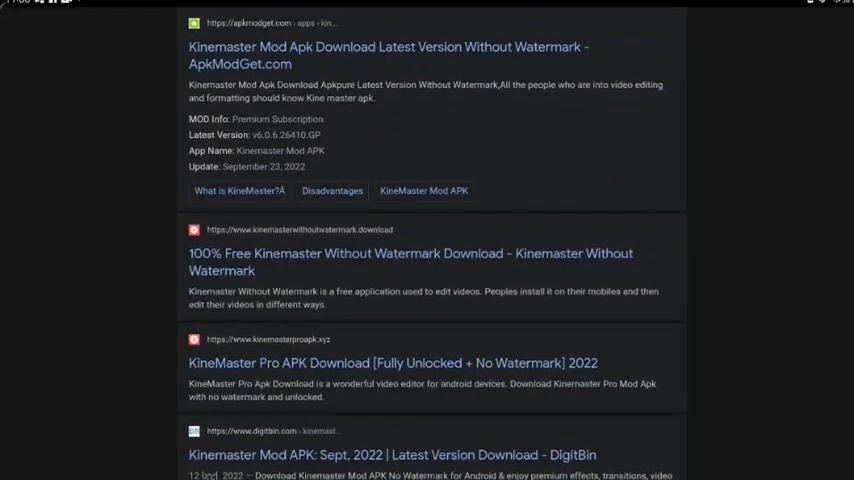
scroll(down, 3)
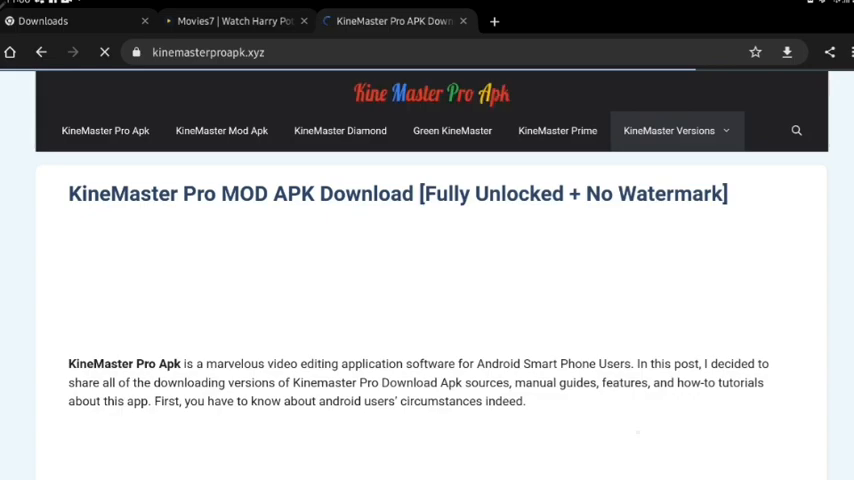
- Read down through the kinemasterproapk.xyz article before going back to the Google results
scroll(down, 3)
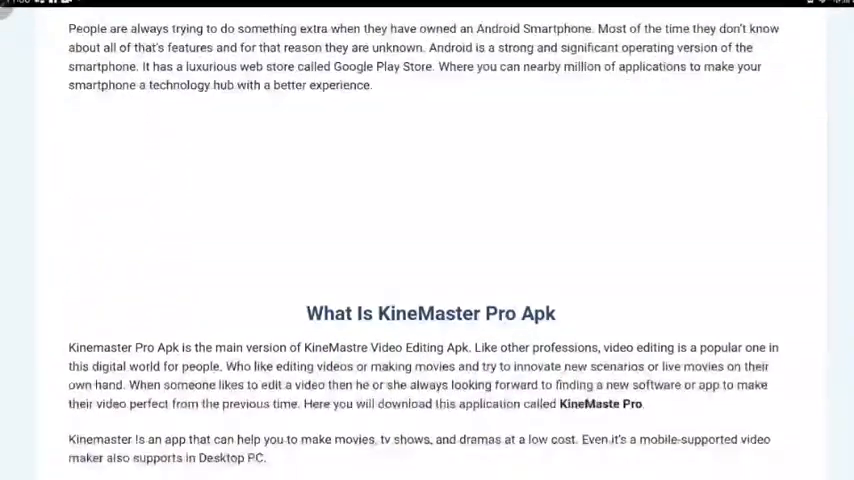
scroll(down, 3)
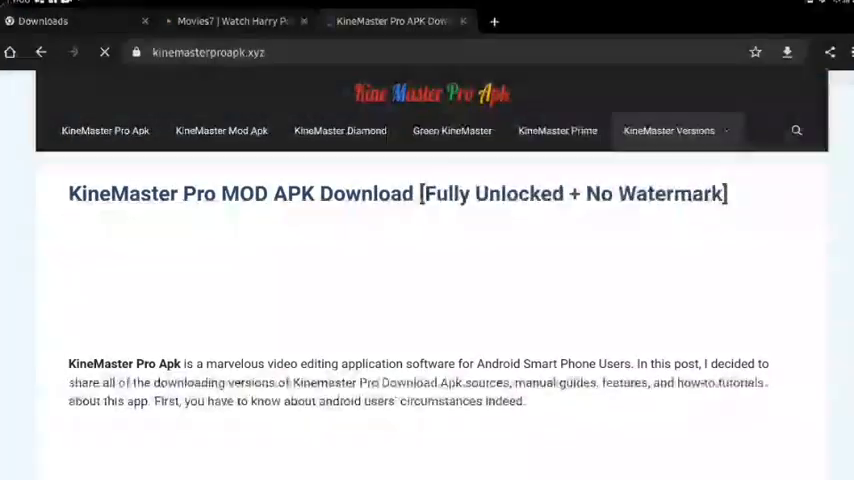
scroll(down, 3)
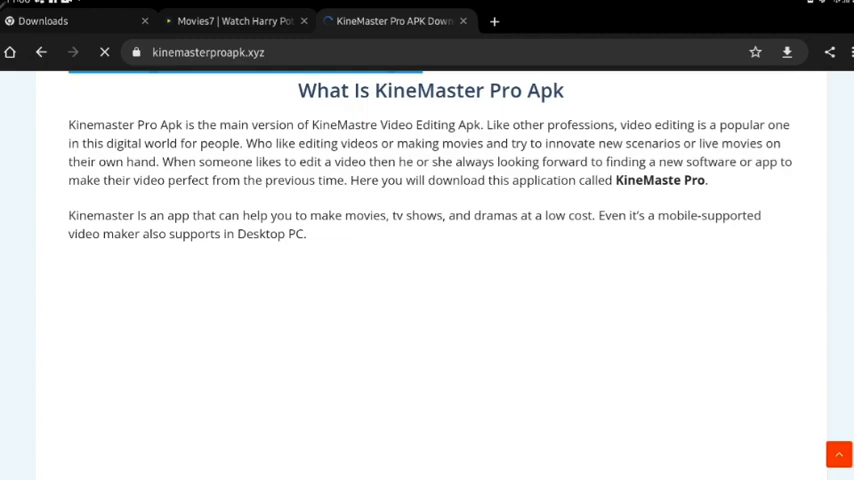
scroll(down, 3)
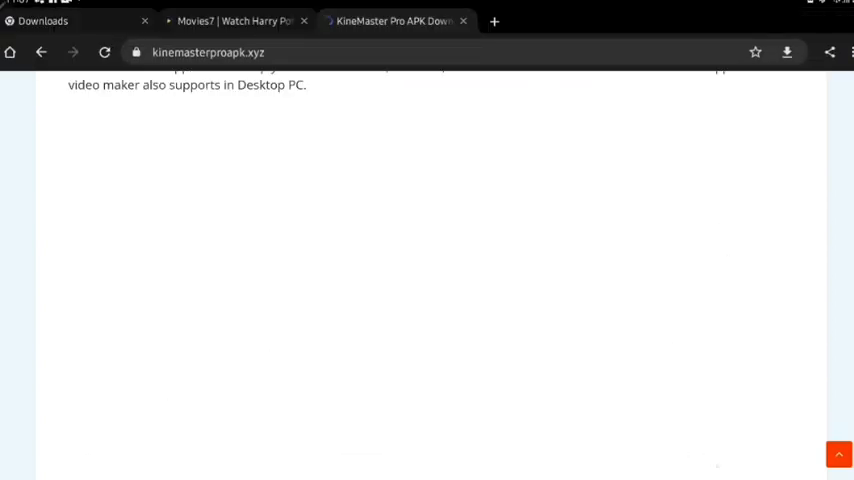
scroll(up, 3)
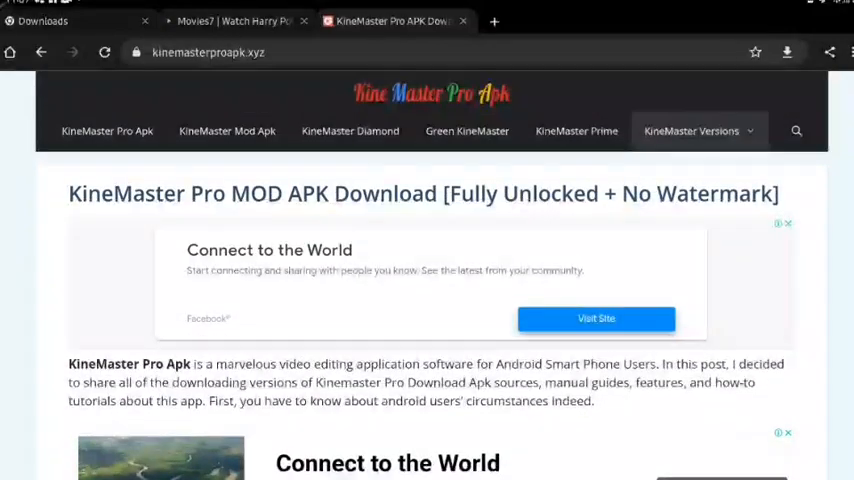
scroll(down, 3)
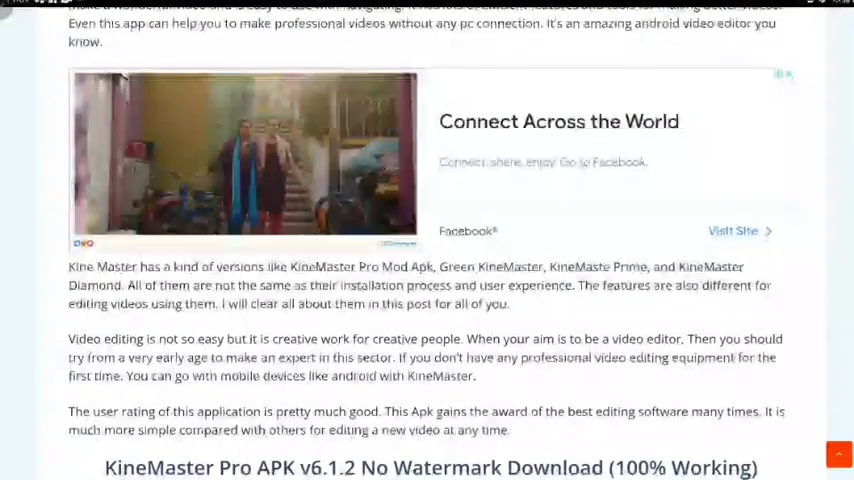
scroll(down, 3)
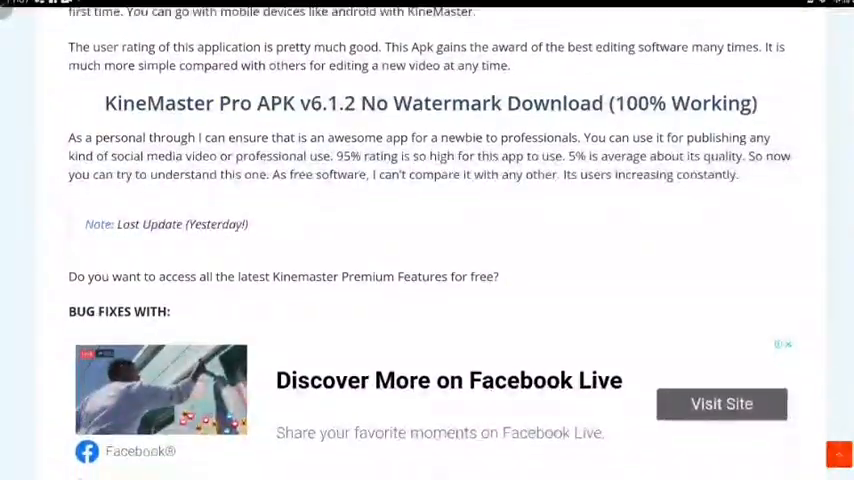
scroll(down, 3)
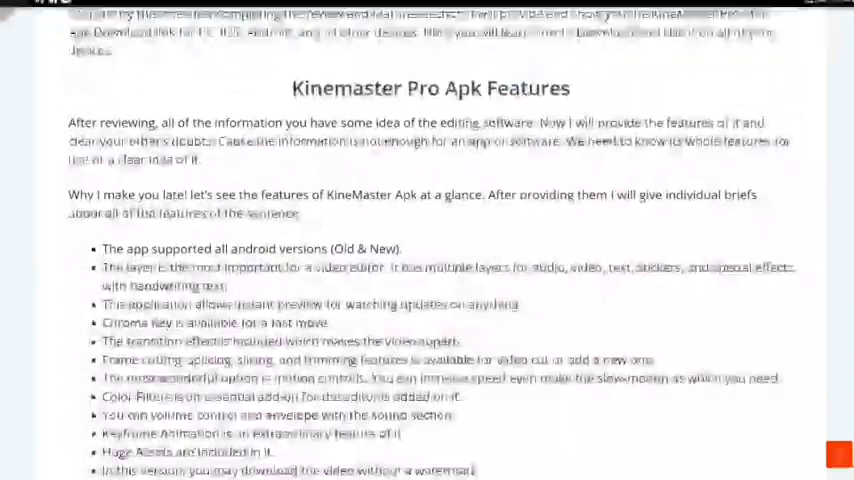
scroll(down, 3)
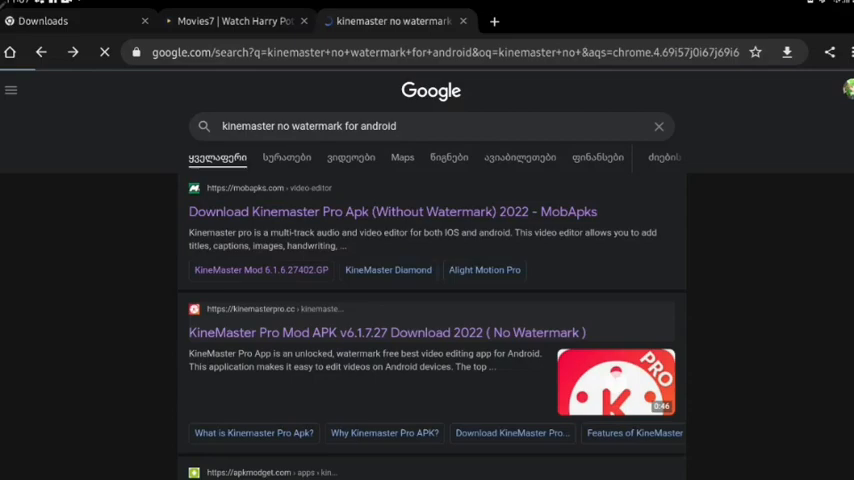
- Open the kinemasterpro.cc KineMaster Mod APK v6.1.4 article and scroll to its Download Kinemaster Pro Apk button
click(386, 332)
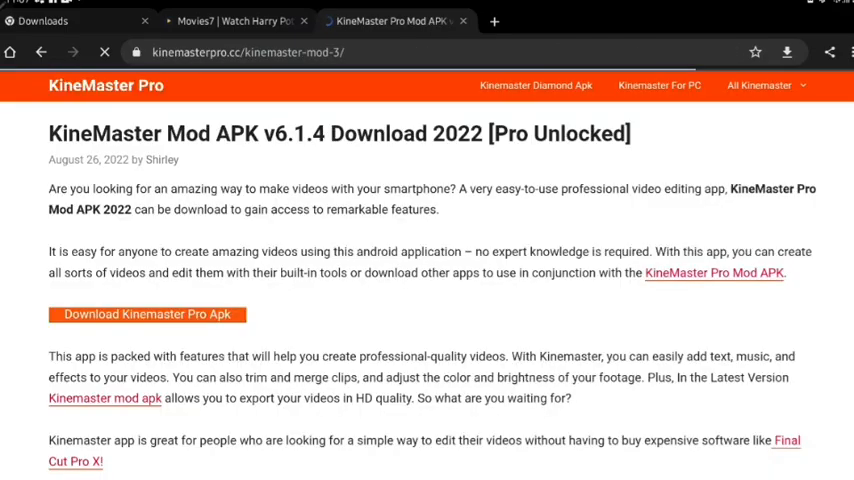
scroll(down, 3)
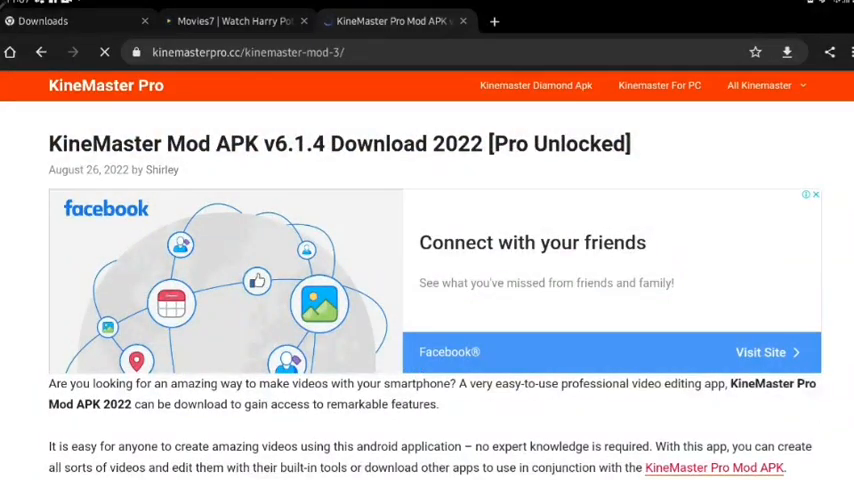
scroll(down, 3)
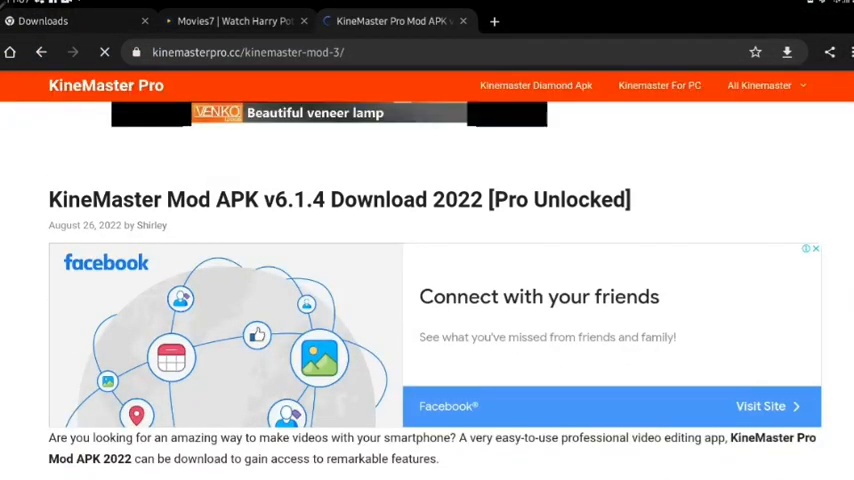
scroll(down, 3)
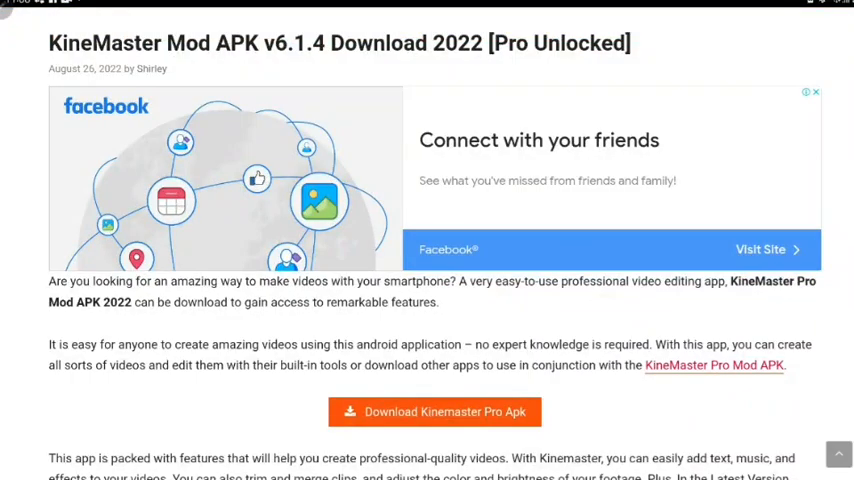
scroll(down, 3)
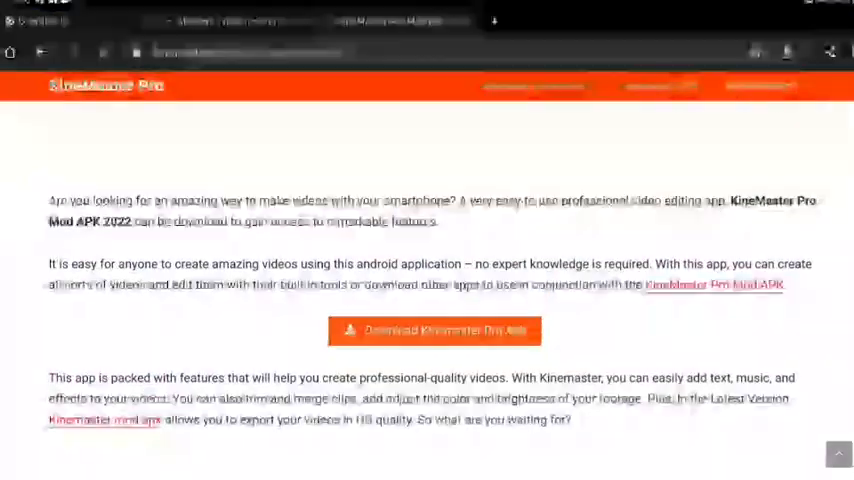
- Follow the article's download section to the Kinemaster Pro Apk download page in a new tab
click(434, 330)
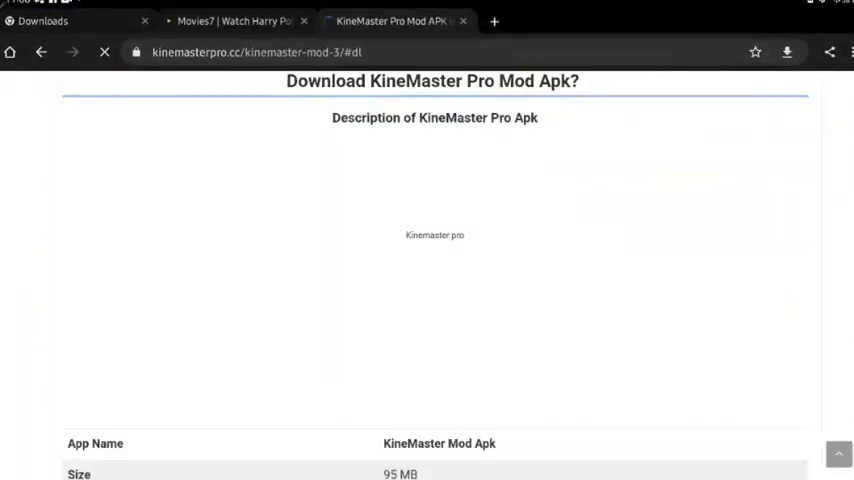
scroll(down, 3)
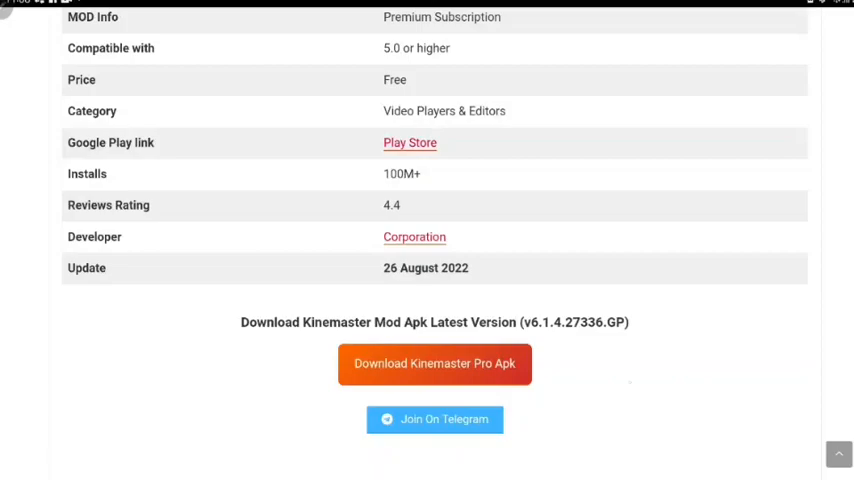
click(436, 364)
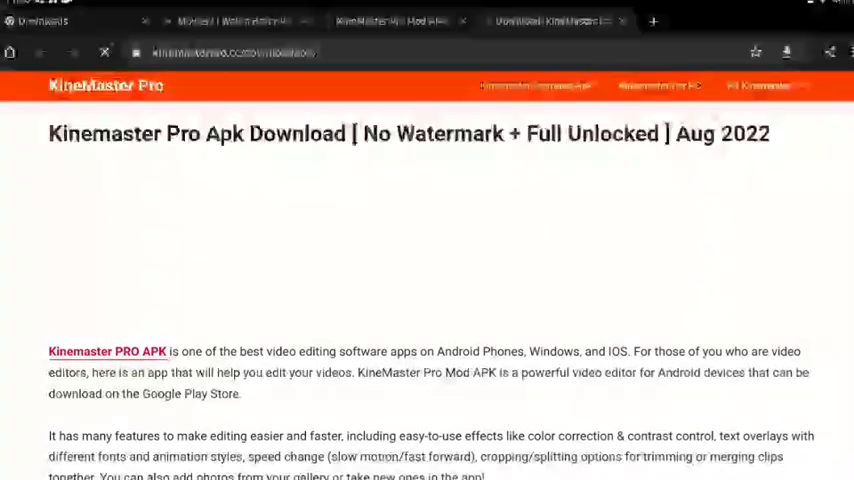
- Scroll past the app details table and start downloading KineMaster Pro 6.1.5.27382.GP.apk (78.67 MB)
scroll(down, 3)
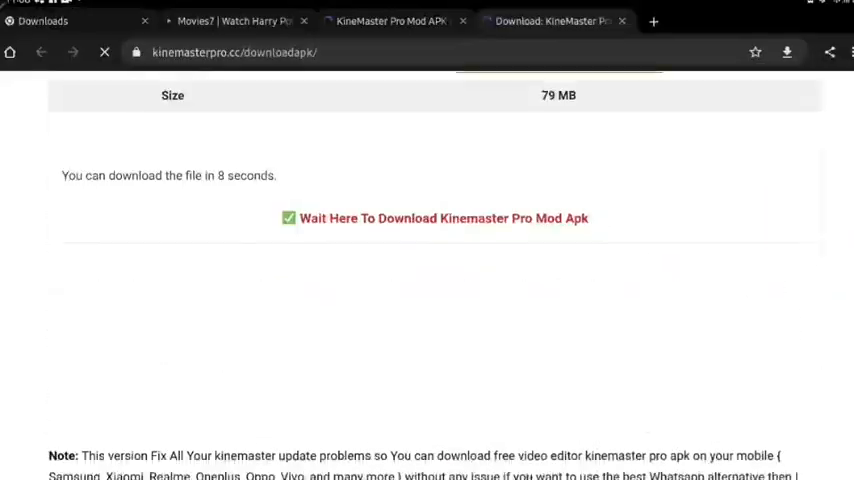
scroll(down, 3)
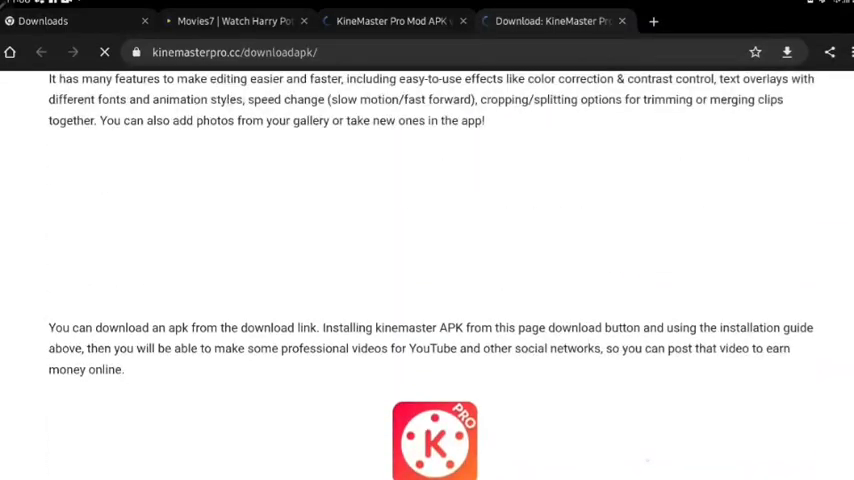
scroll(up, 3)
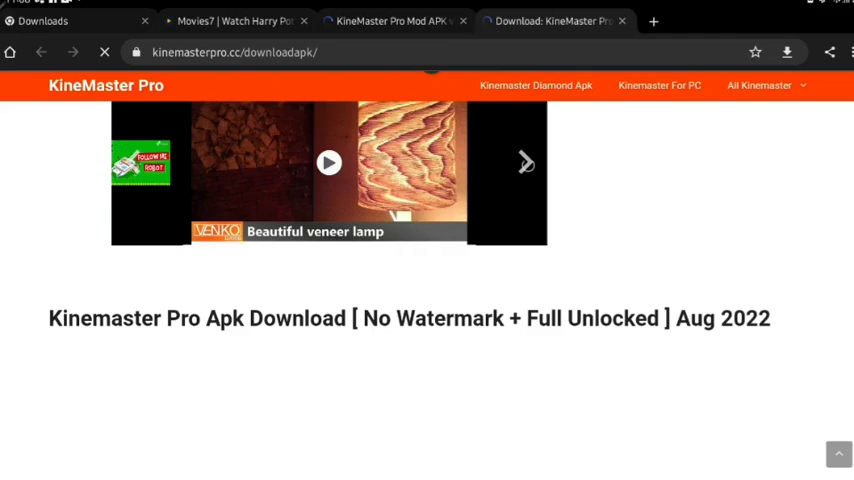
scroll(down, 3)
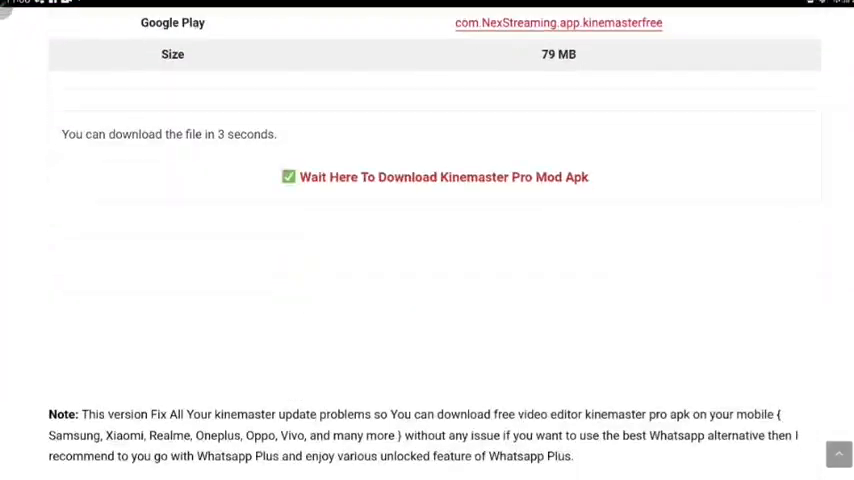
scroll(down, 3)
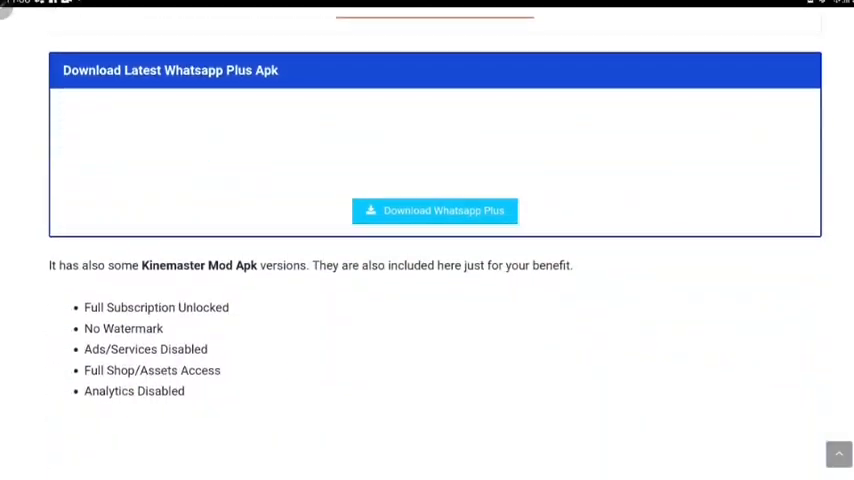
scroll(up, 3)
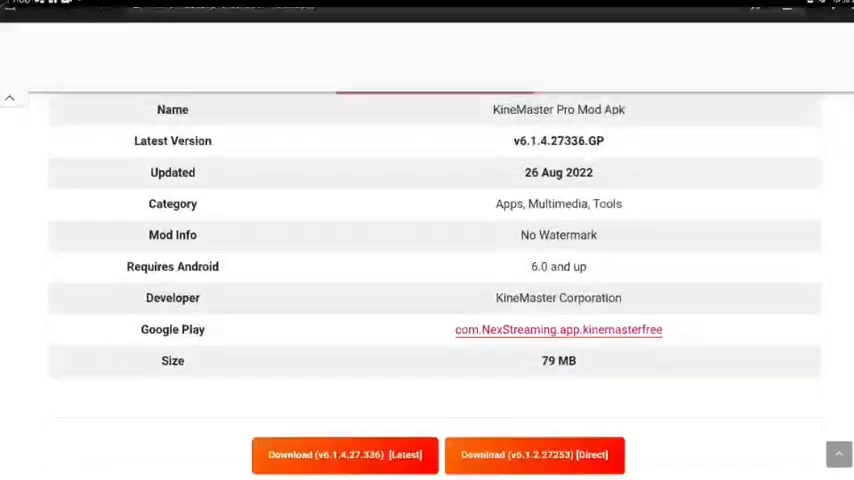
scroll(down, 3)
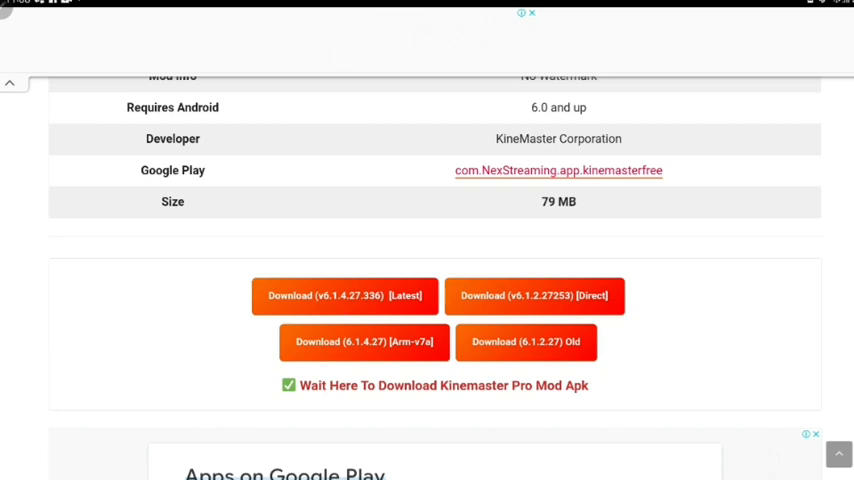
click(344, 296)
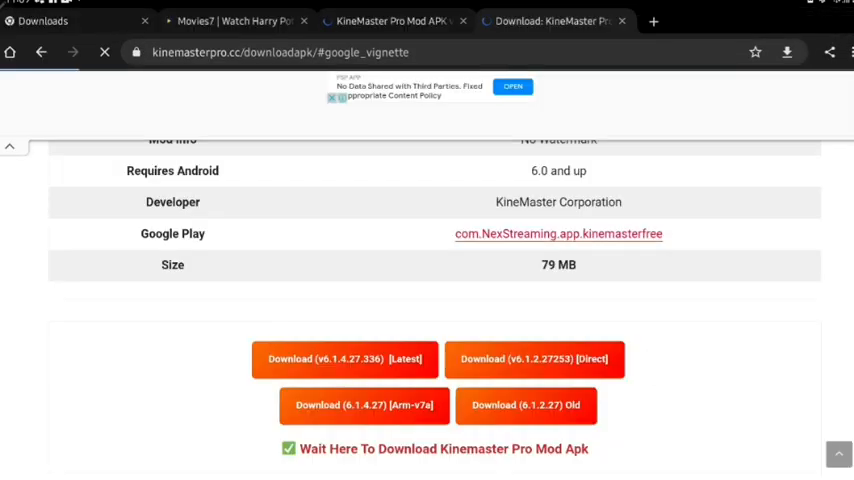
scroll(down, 3)
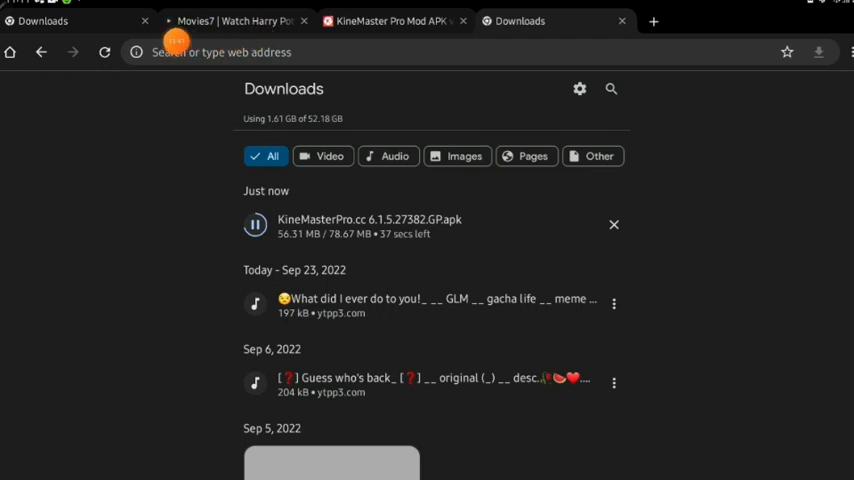
mouse_move(844, 148)
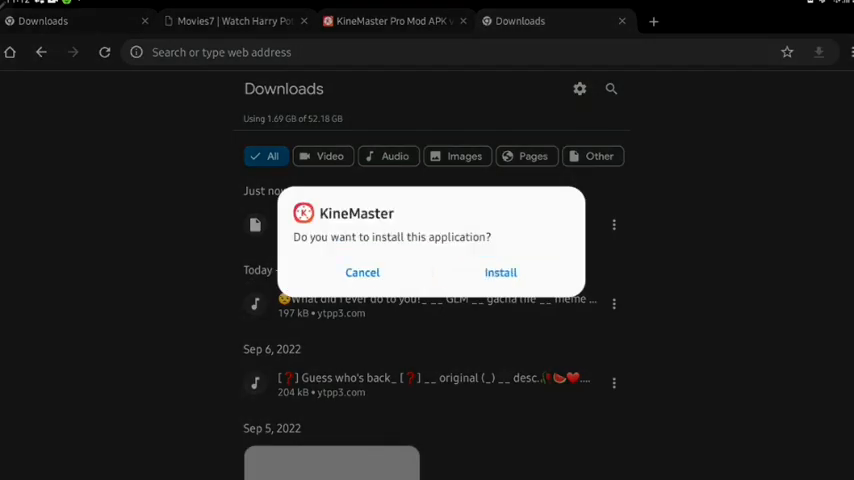
- Install KineMaster from the package installer and launch it once installation finishes
click(500, 272)
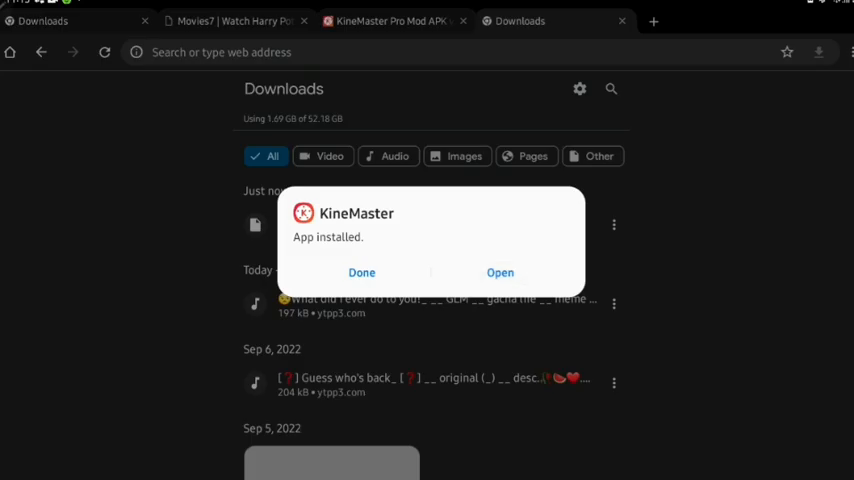
click(500, 272)
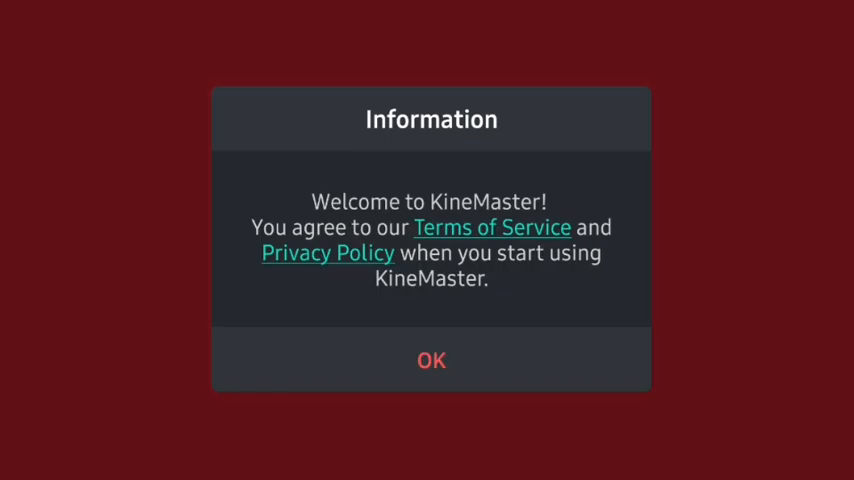
- Accept the Terms of Service notice and go to the Create area from the home screen
click(432, 360)
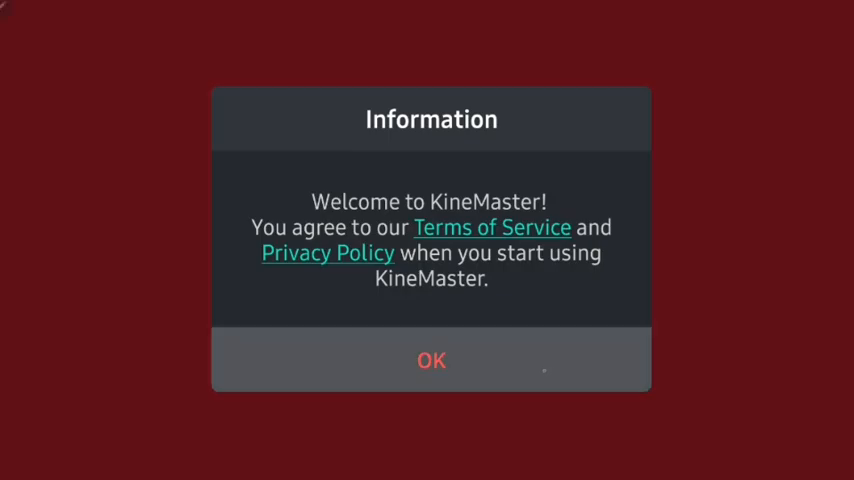
click(432, 360)
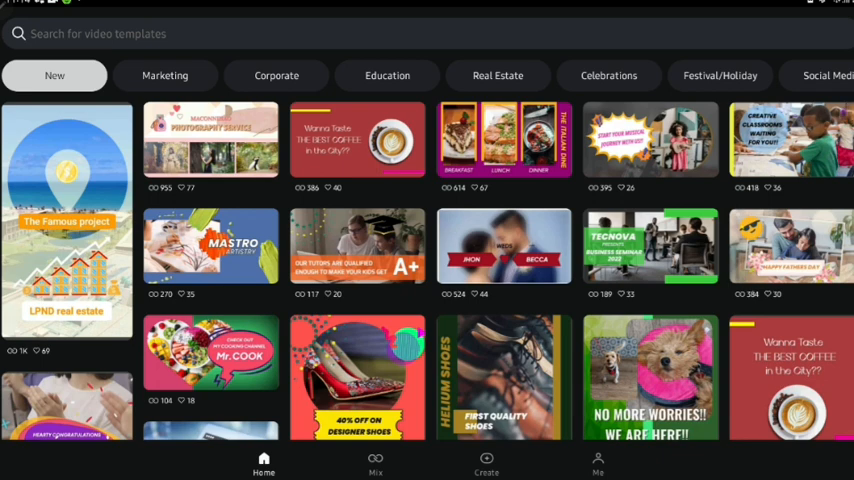
click(486, 464)
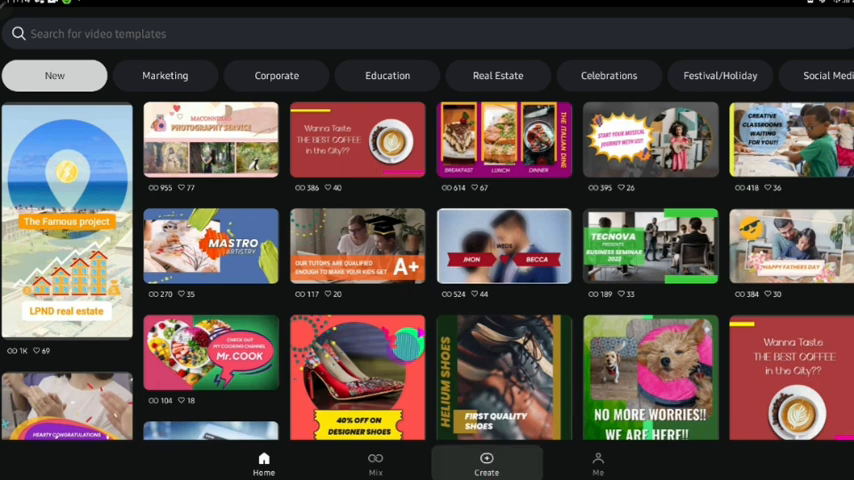
- Start a new project, name it 'test' under Advanced options, and create it to open the editor
click(486, 464)
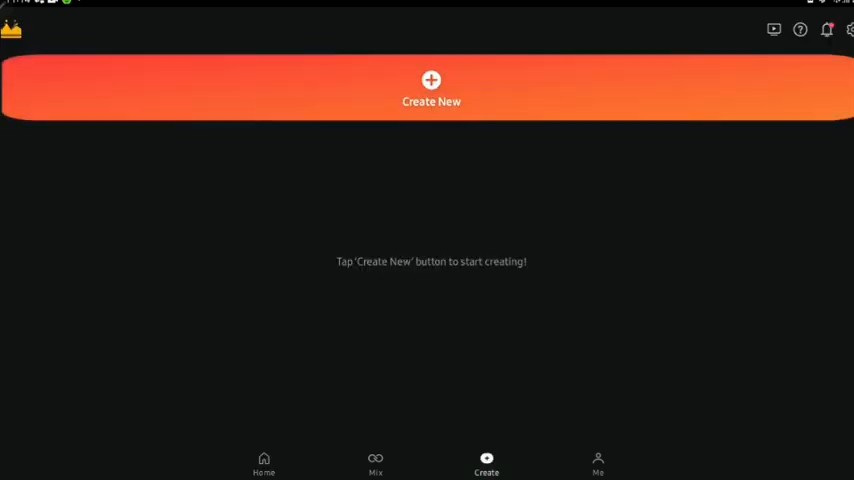
click(432, 90)
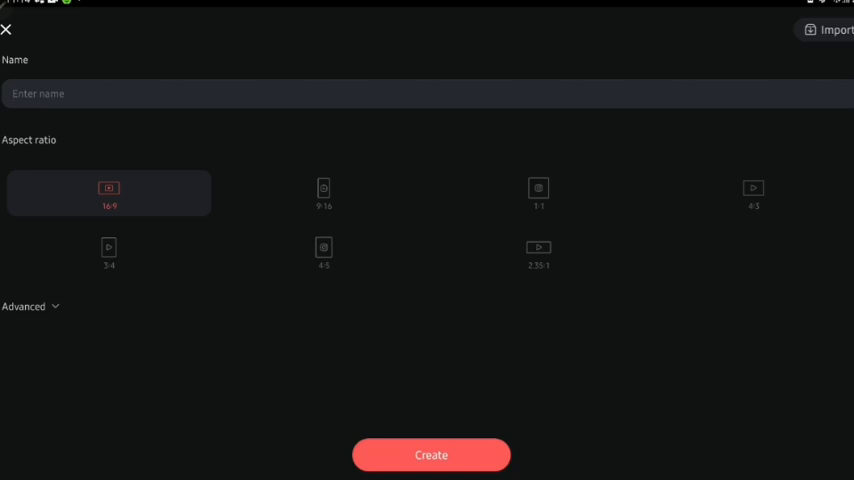
click(24, 306)
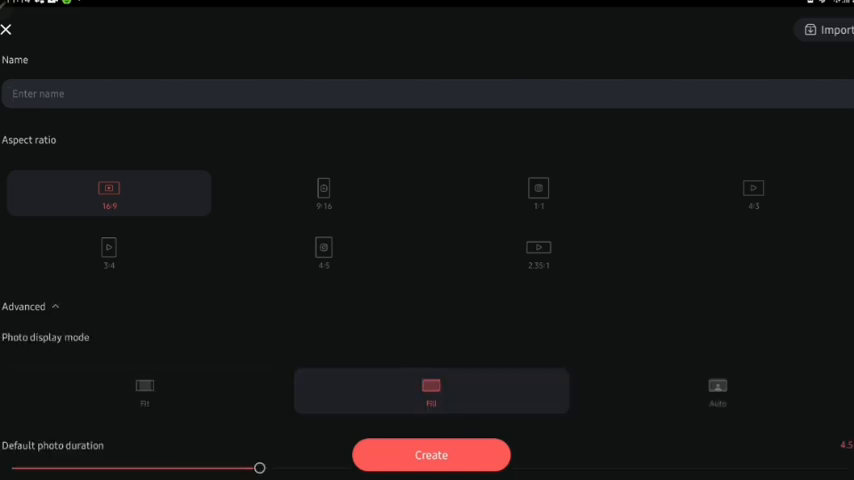
click(428, 92)
text(t)
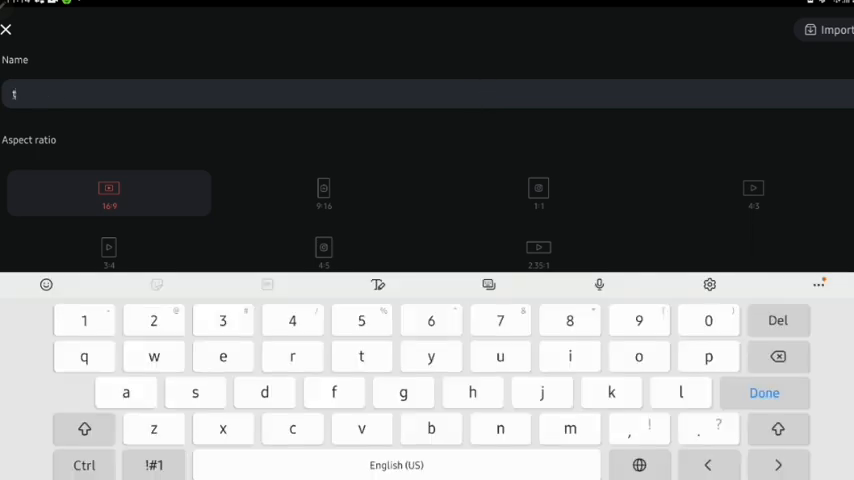
text(est)
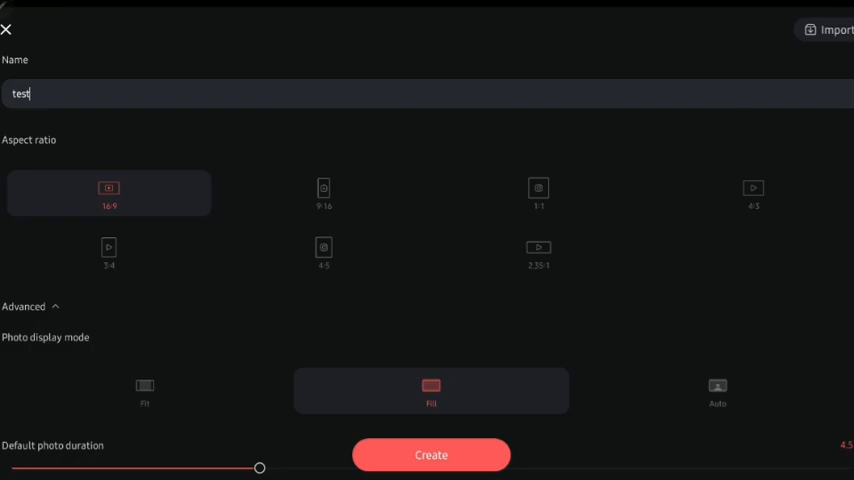
click(432, 456)
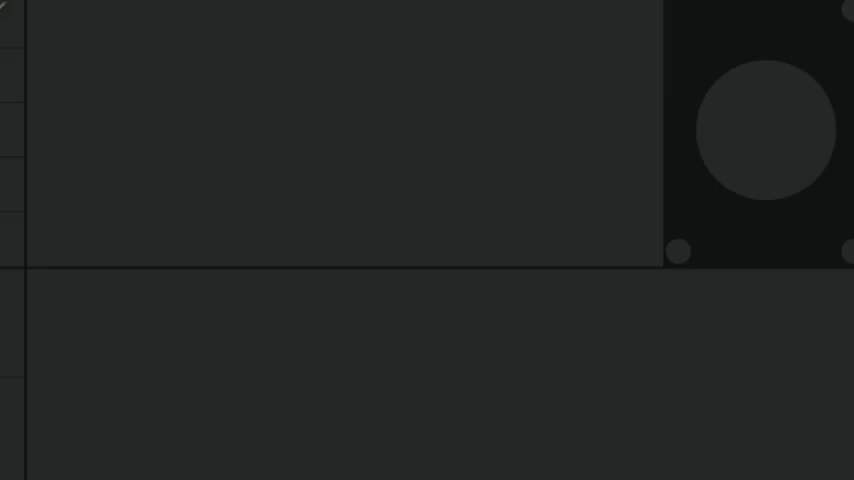